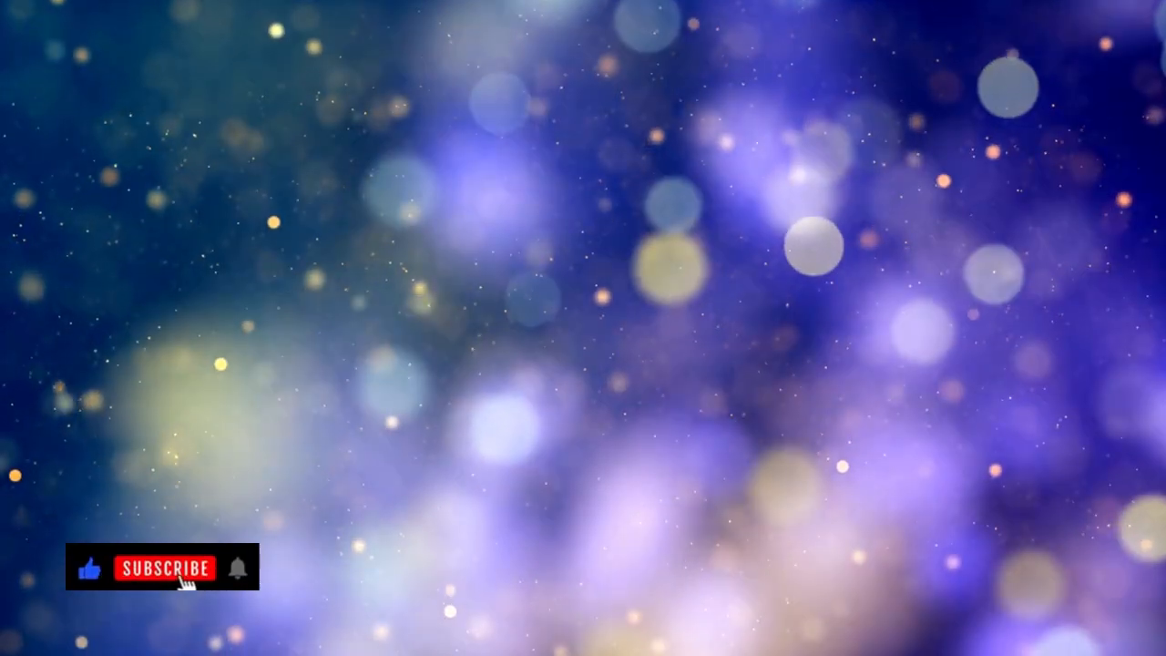
{"action": "left_click", "coordinate": [162, 568]}
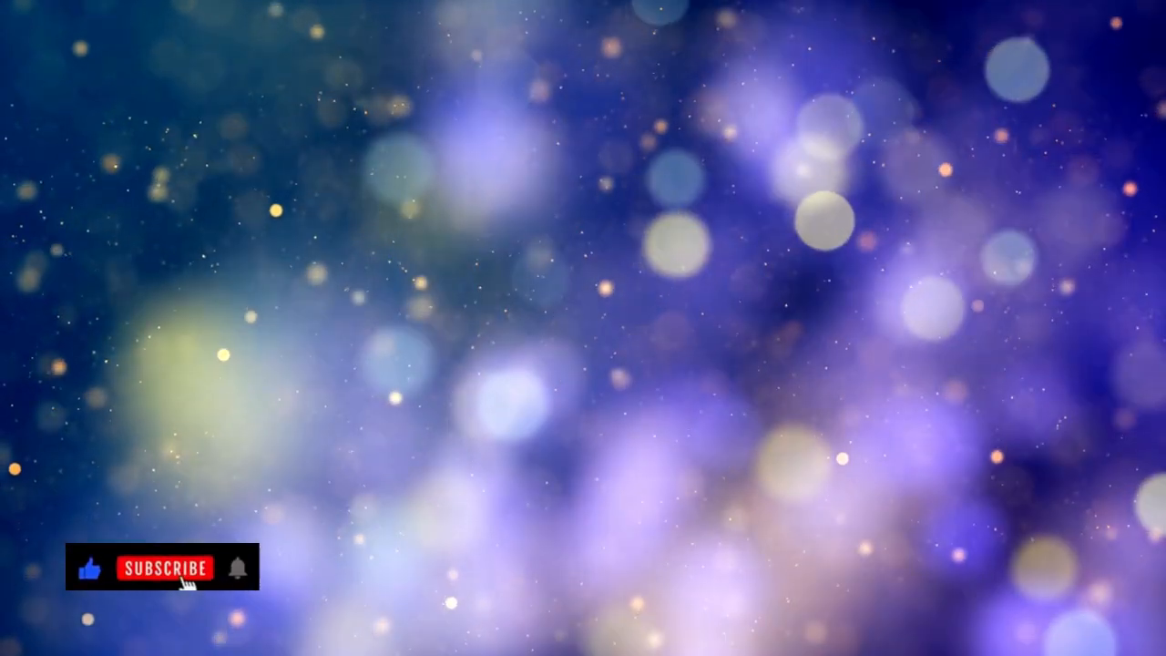
{"action": "left_click", "coordinate": [161, 568]}
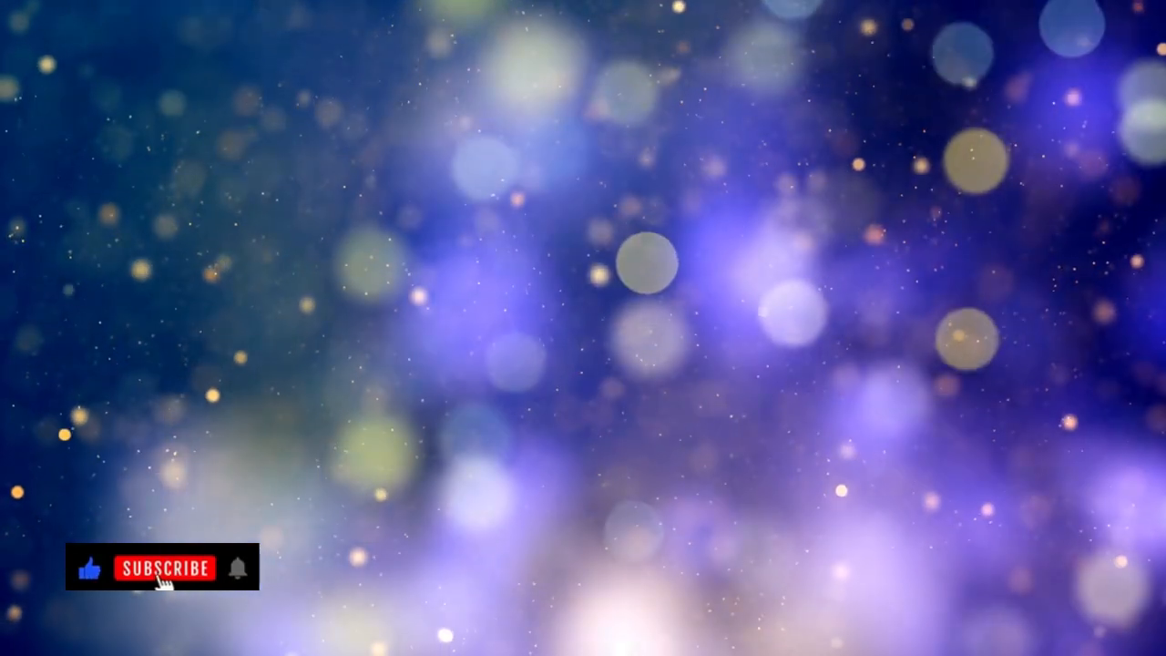
{"action": "left_click", "coordinate": [162, 568]}
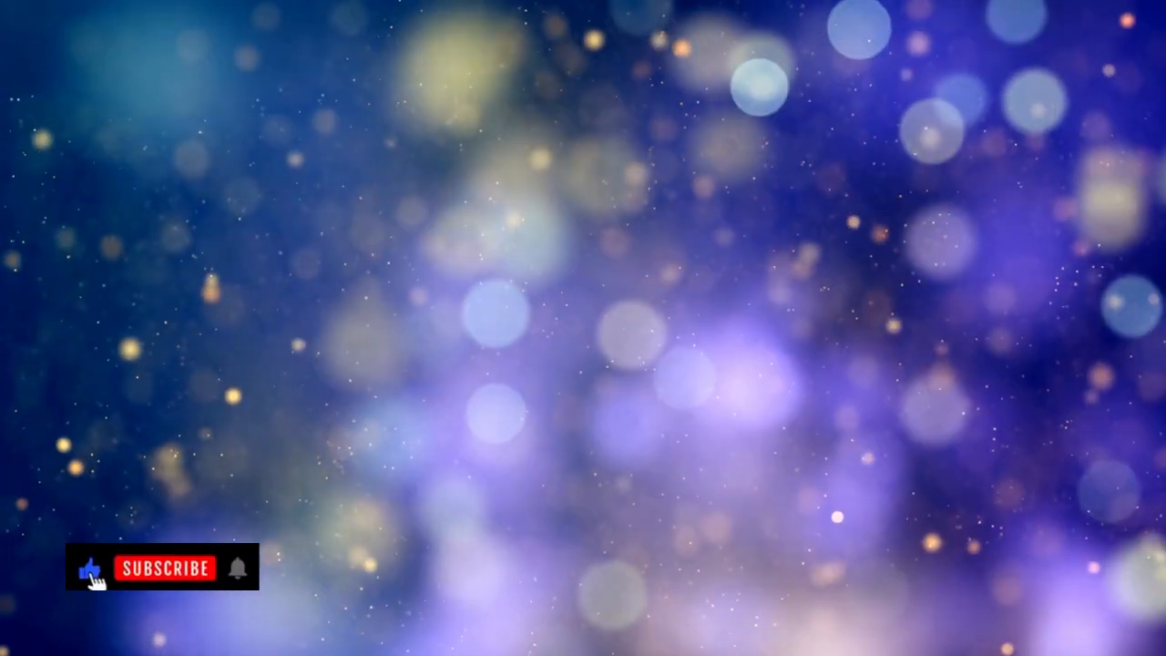
{"action": "left_click", "coordinate": [160, 566]}
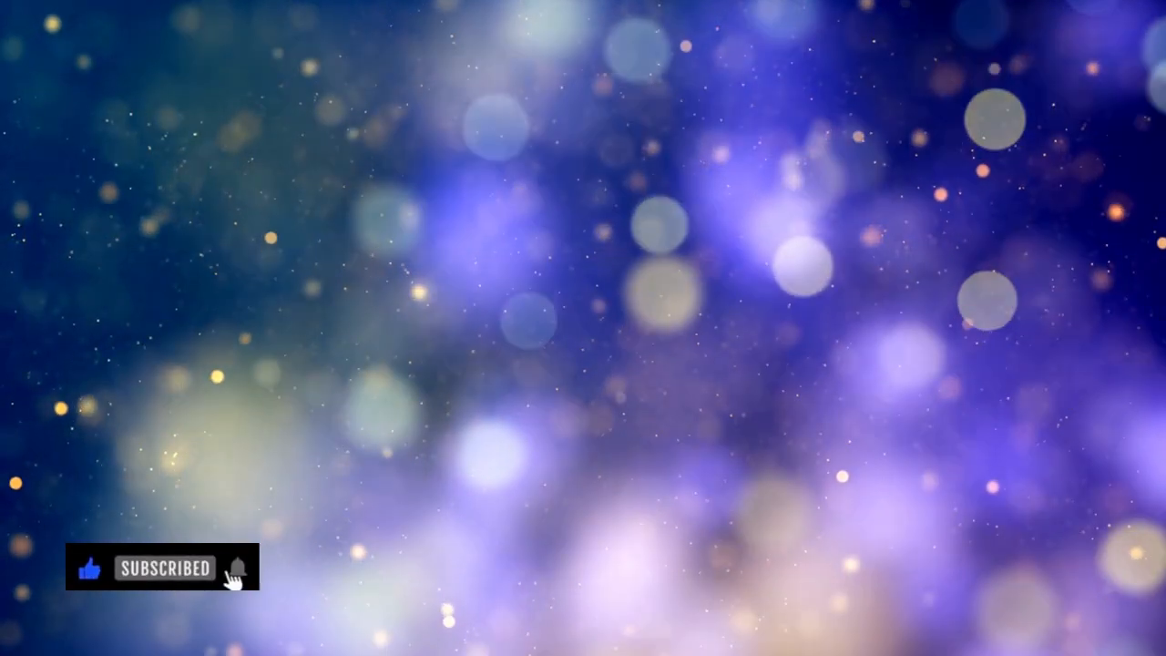